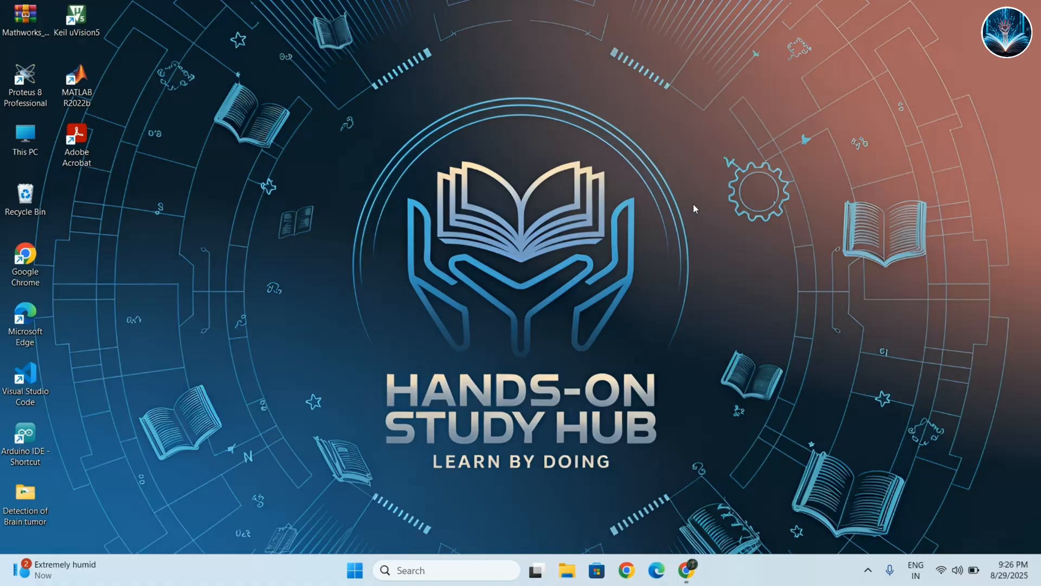
- Run appwiz.cpl from the Run box to show Programs and Features with its installed programs
key(Win+r)
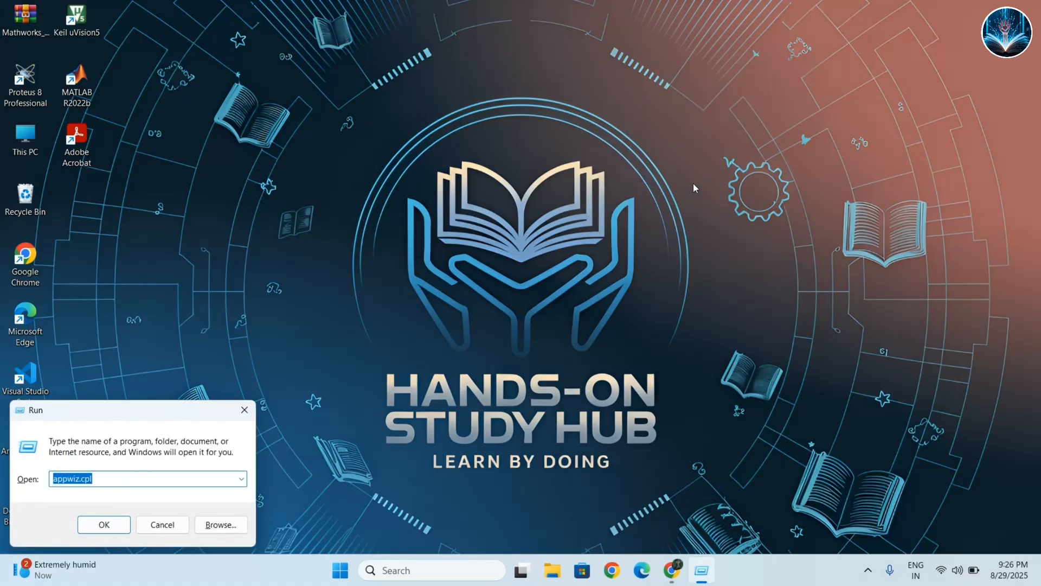
click(119, 480)
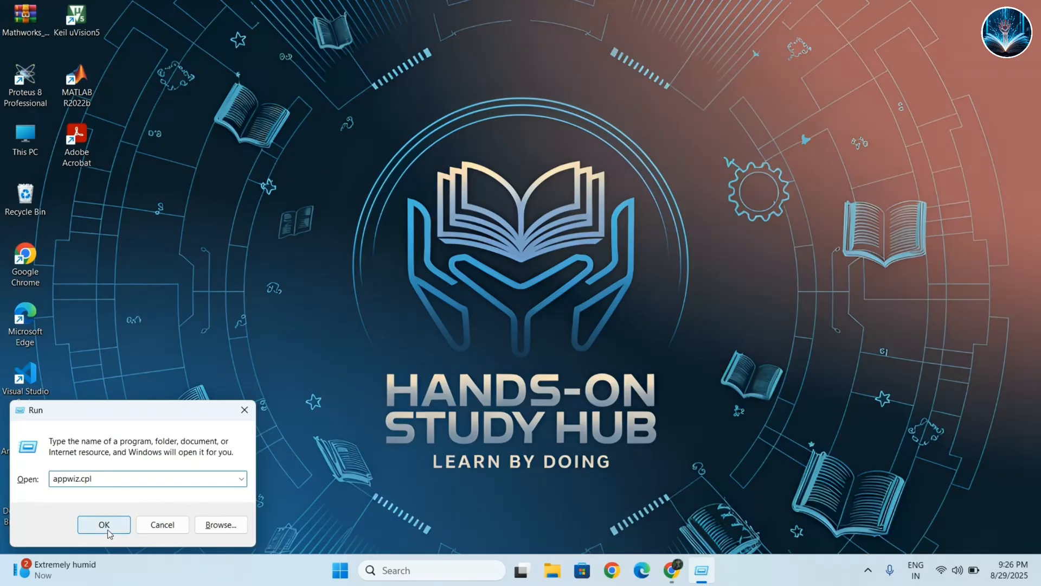
click(104, 525)
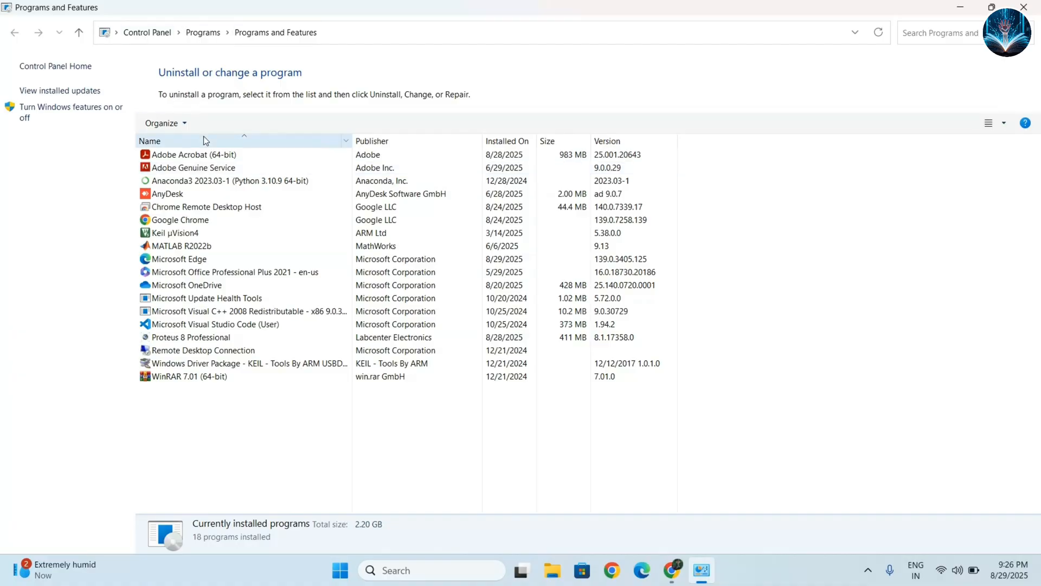
mouse_move(157, 141)
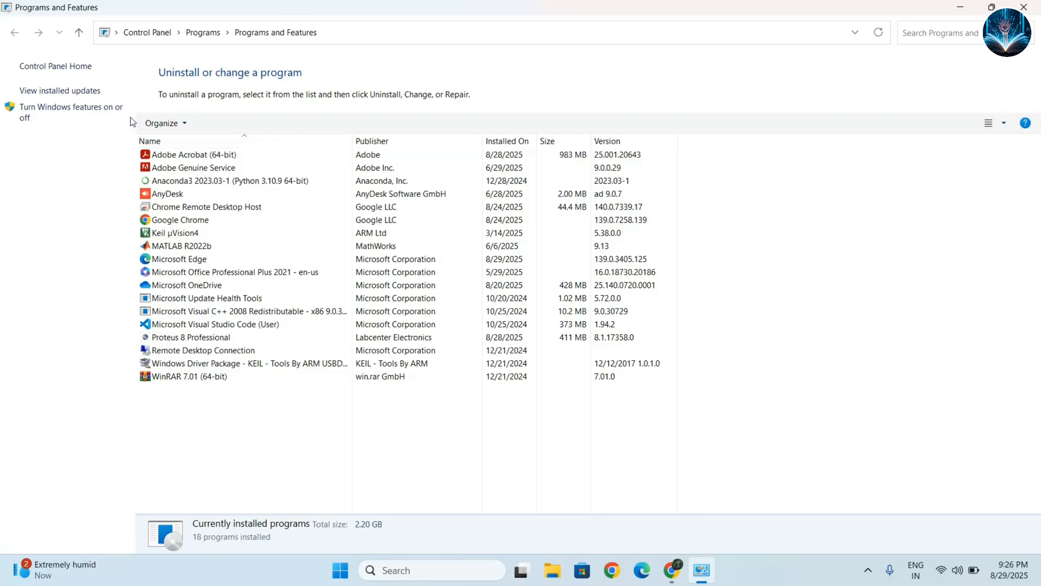
mouse_move(84, 93)
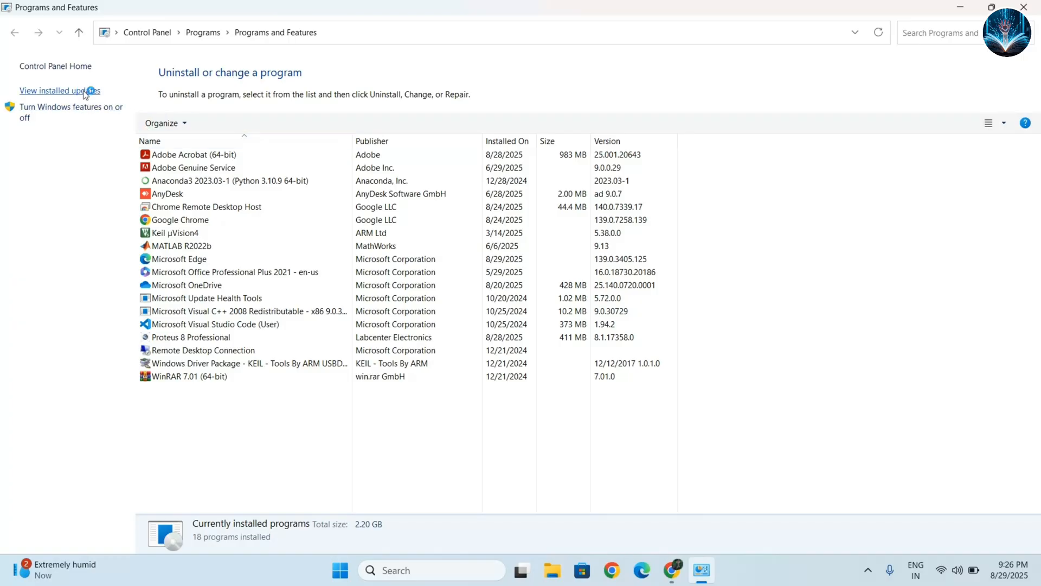
- Show the installed Windows updates list via 'View installed updates'
click(61, 91)
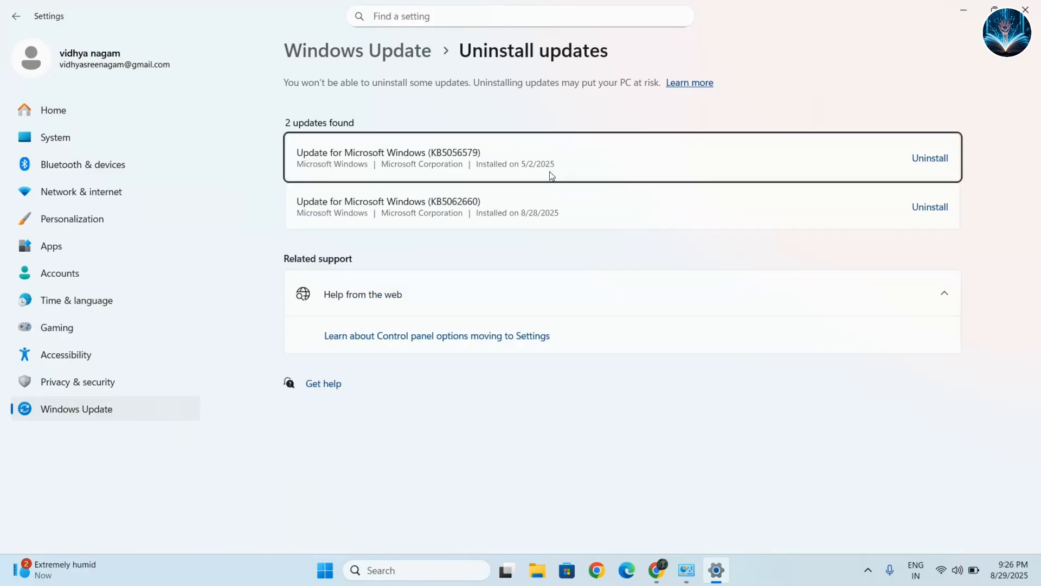
mouse_move(514, 209)
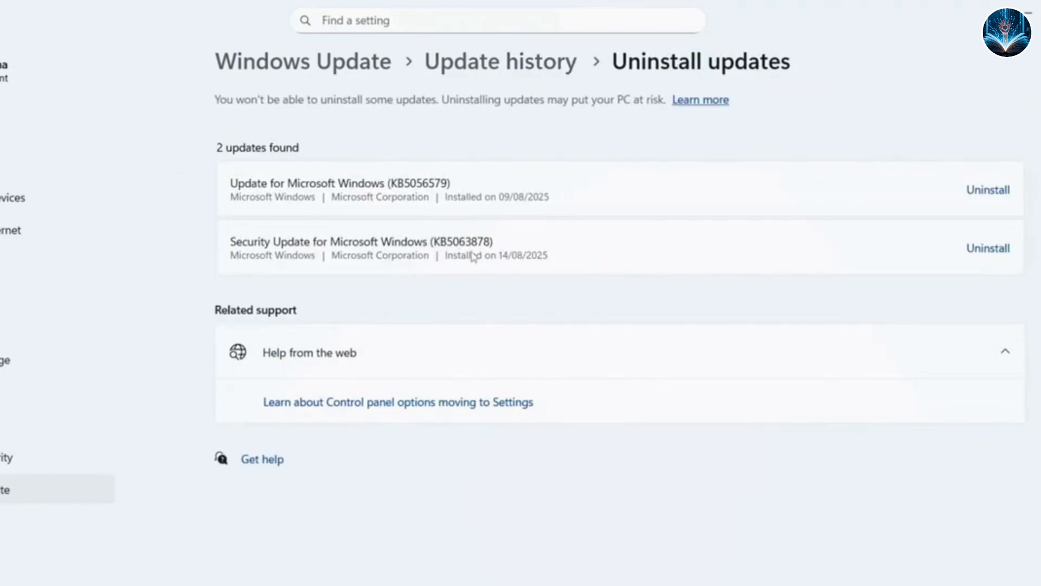
mouse_move(994, 260)
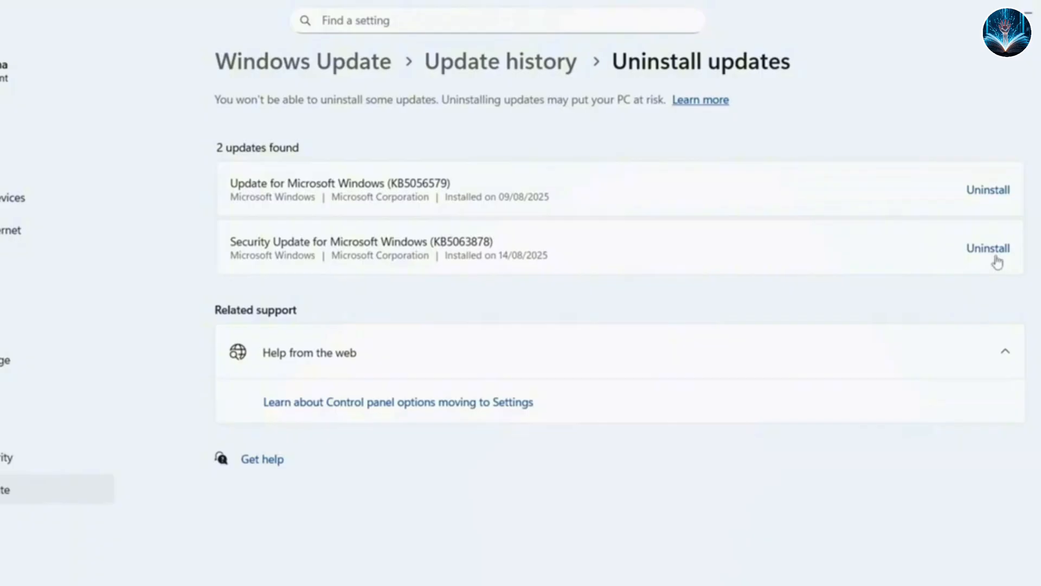
- Bring up the uninstall confirmation for Security Update KB5063878, then dismiss it
click(989, 247)
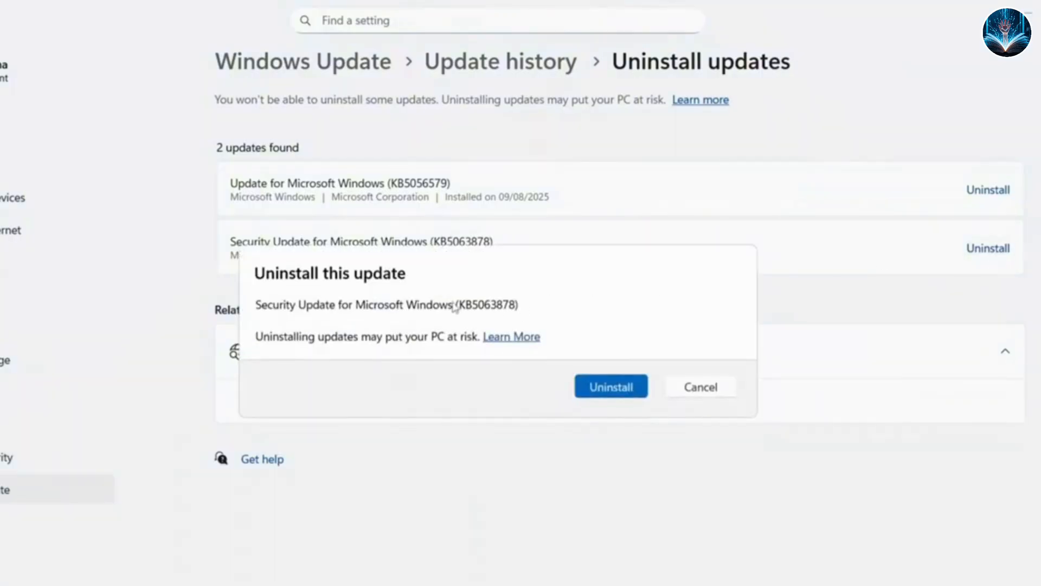
mouse_move(566, 358)
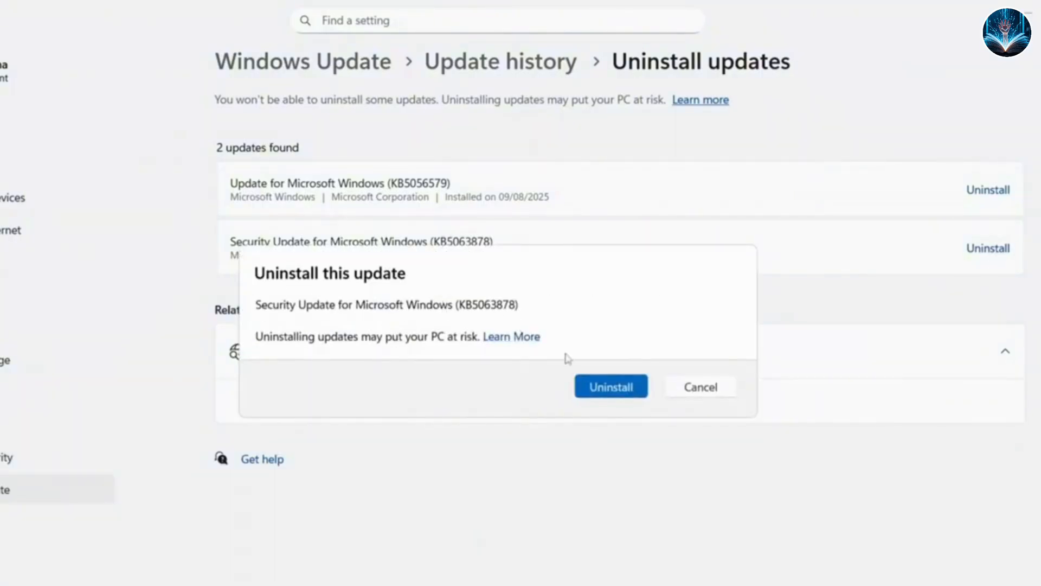
click(611, 386)
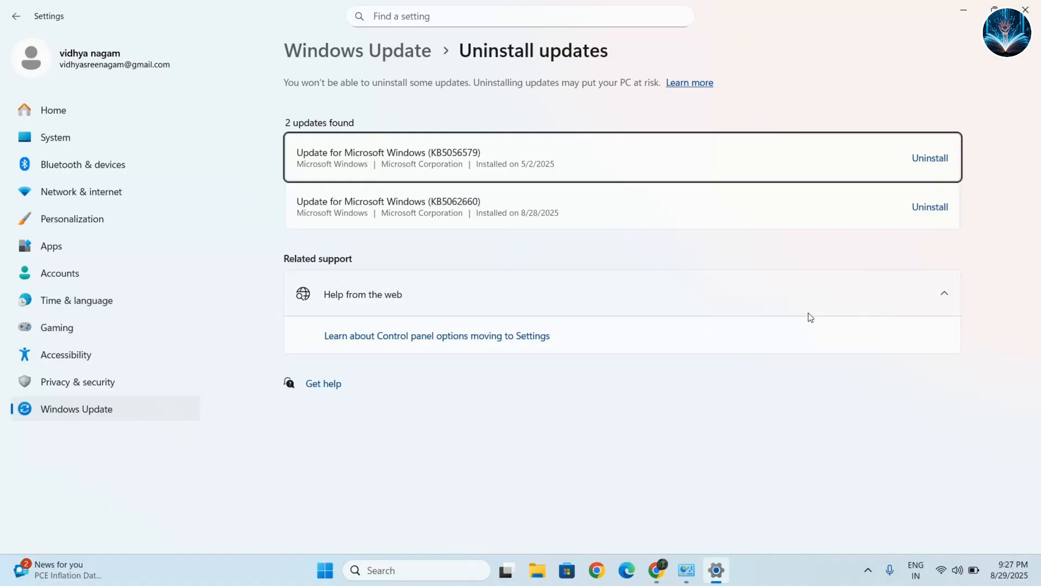
mouse_move(815, 336)
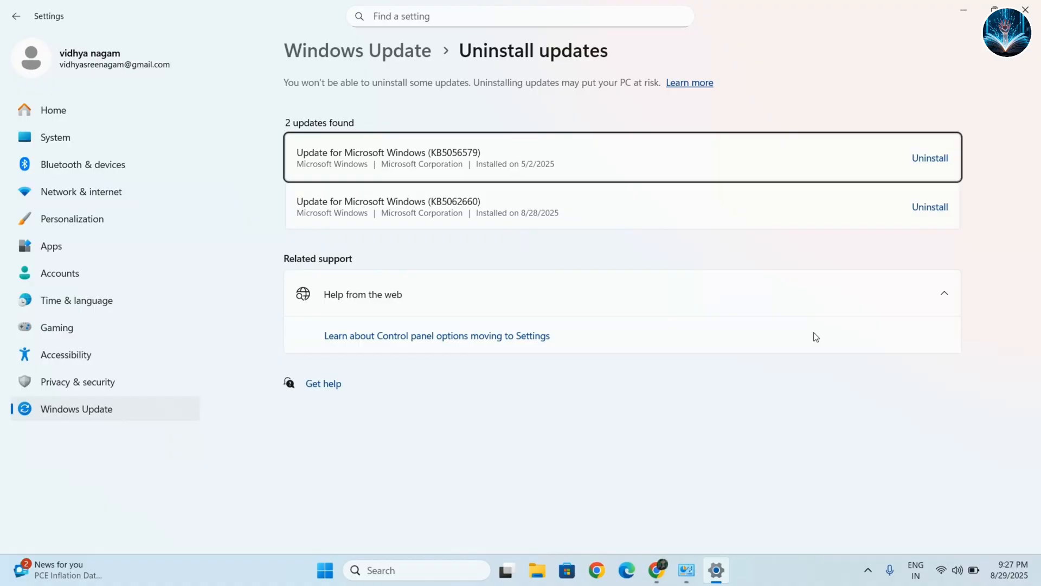
mouse_move(827, 293)
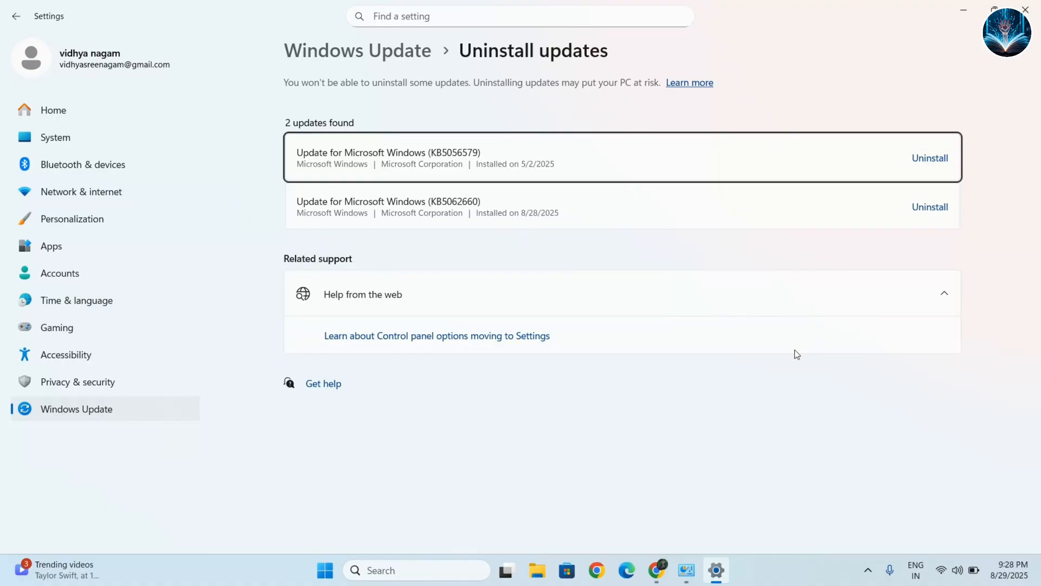
mouse_move(950, 488)
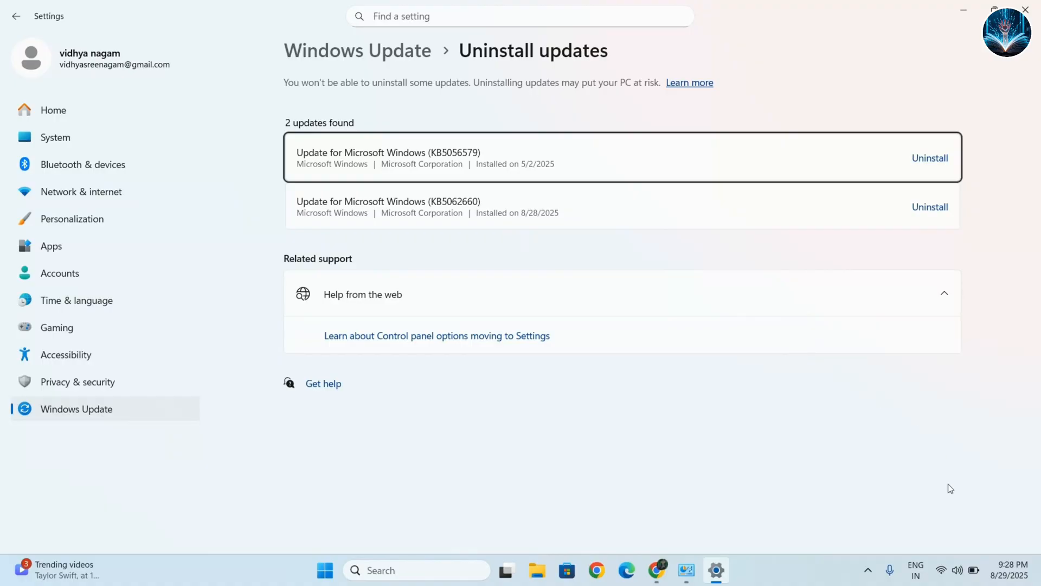